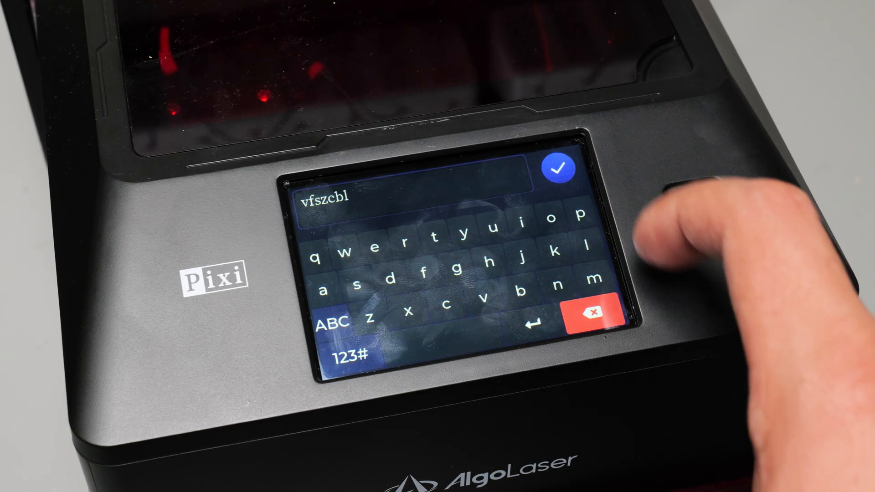
- Accept the keyboard entry so 'vfszcbl' shows in the preview at size 36 in the Print font
left_click(561, 168)
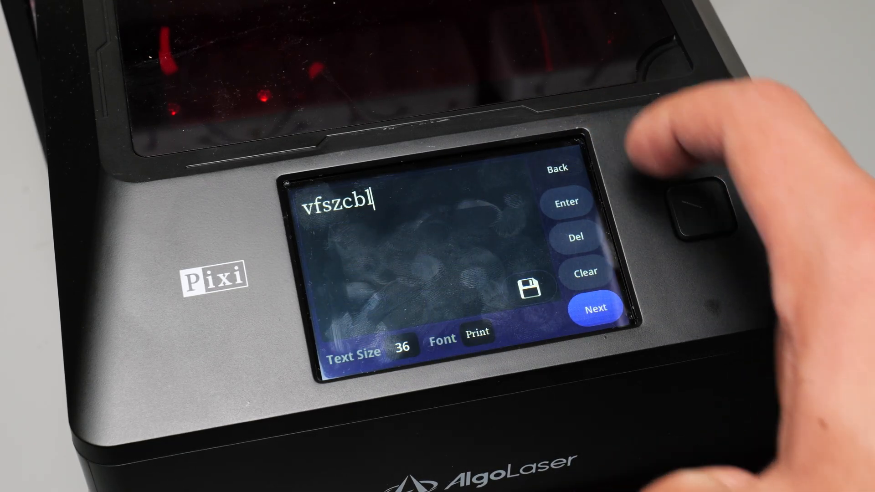